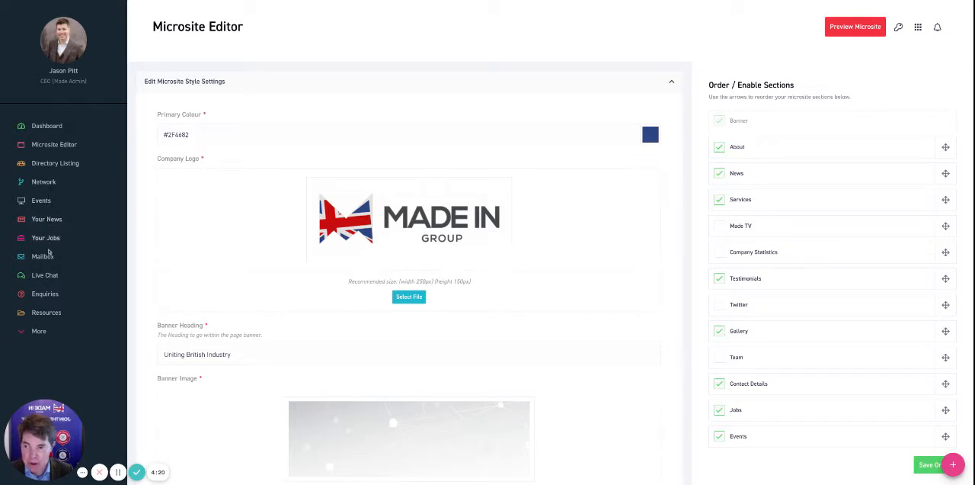
mouse_move(42, 257)
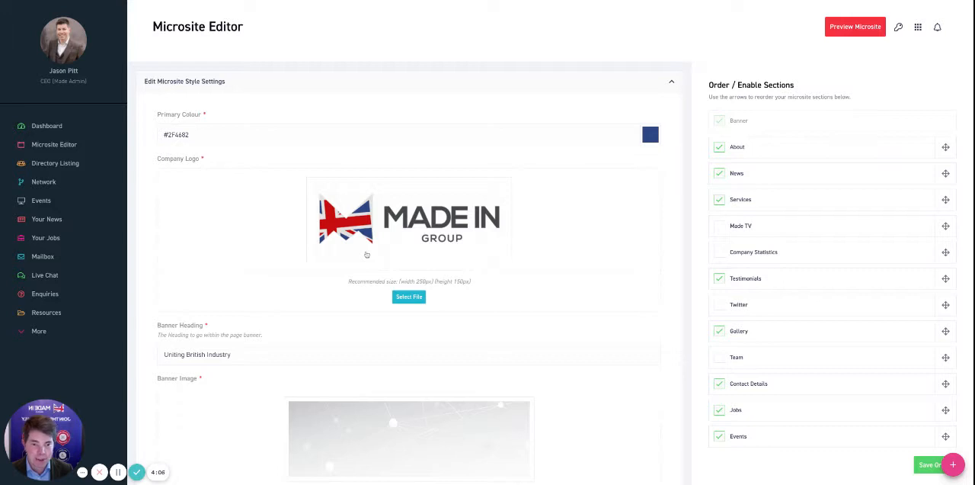
mouse_move(762, 167)
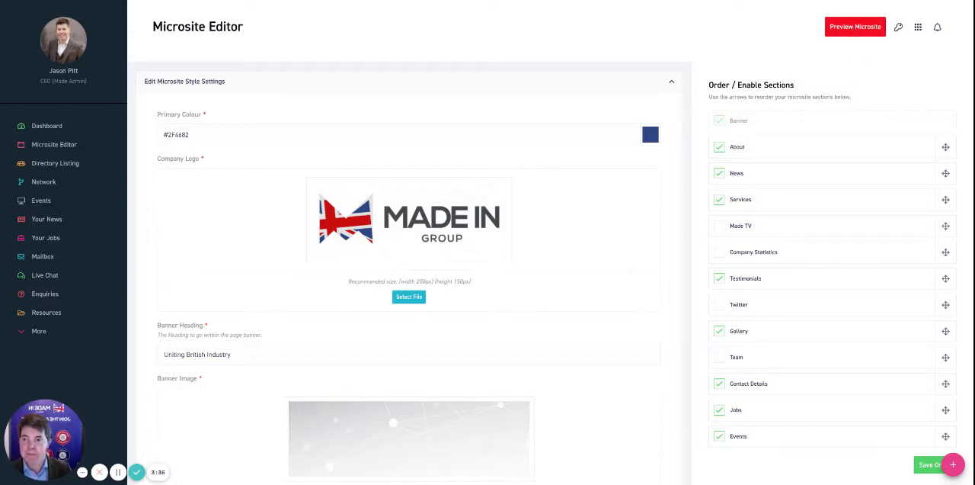
- Preview the microsite and review About, News, Services, the testimonial and the Twitter feed
left_click(855, 27)
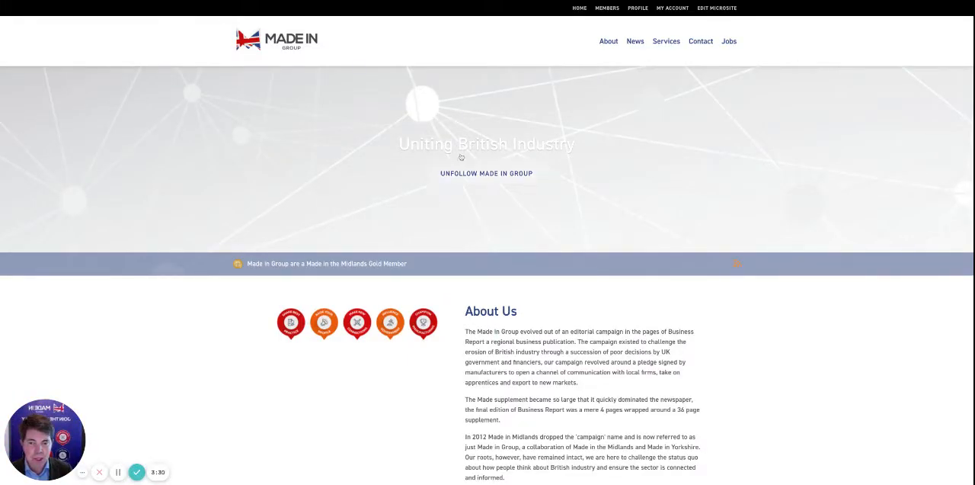
mouse_move(486, 172)
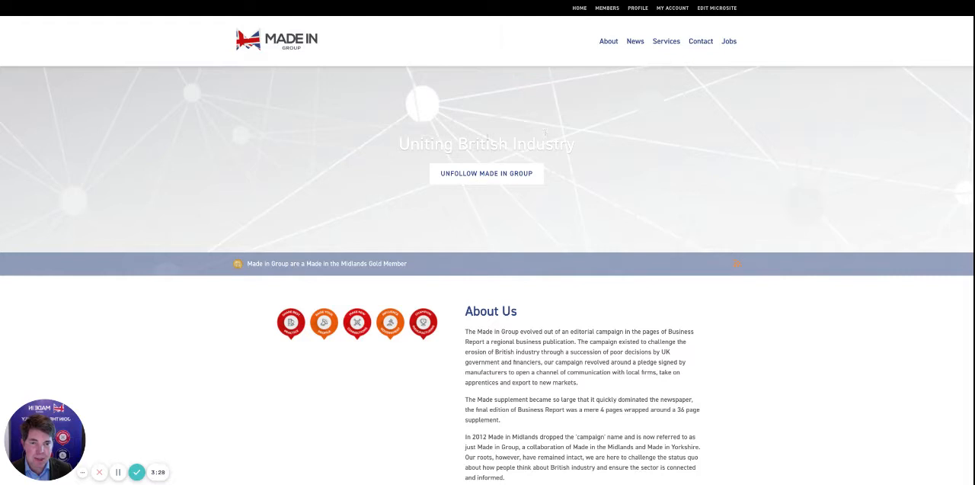
mouse_move(566, 188)
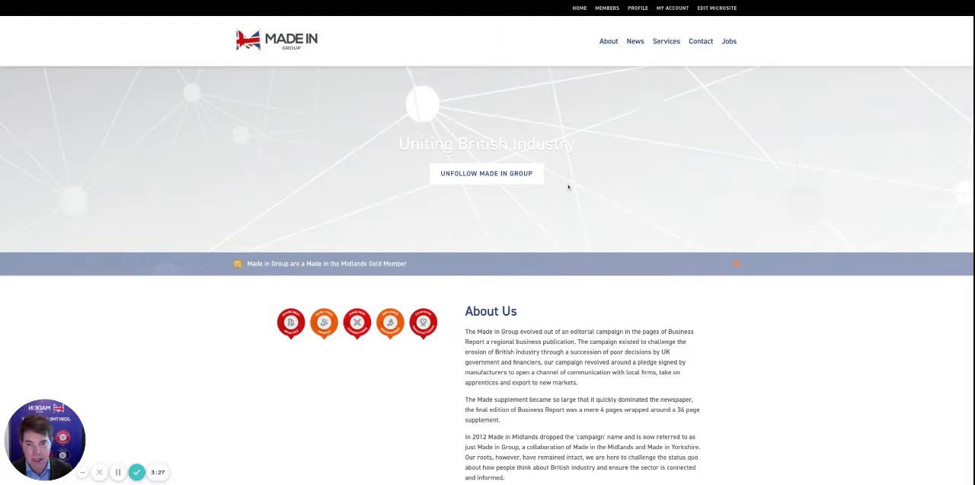
mouse_move(561, 114)
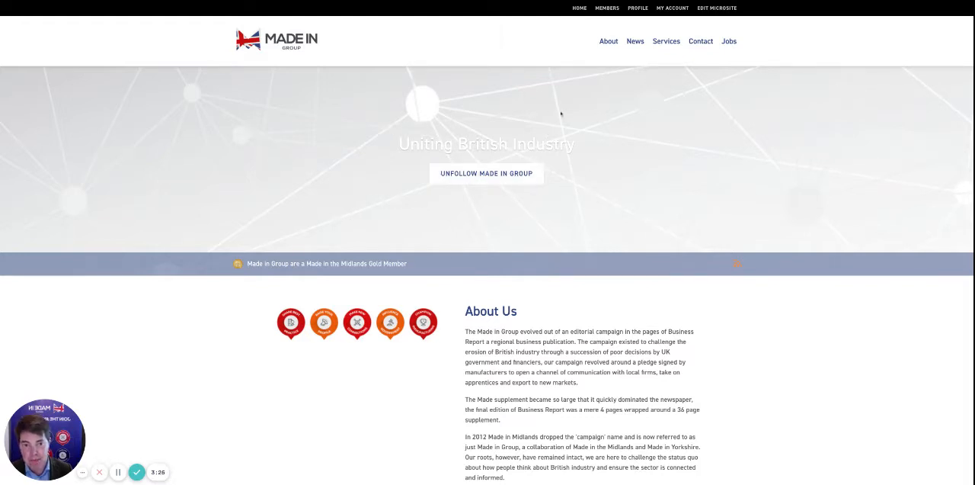
scroll("down", 3)
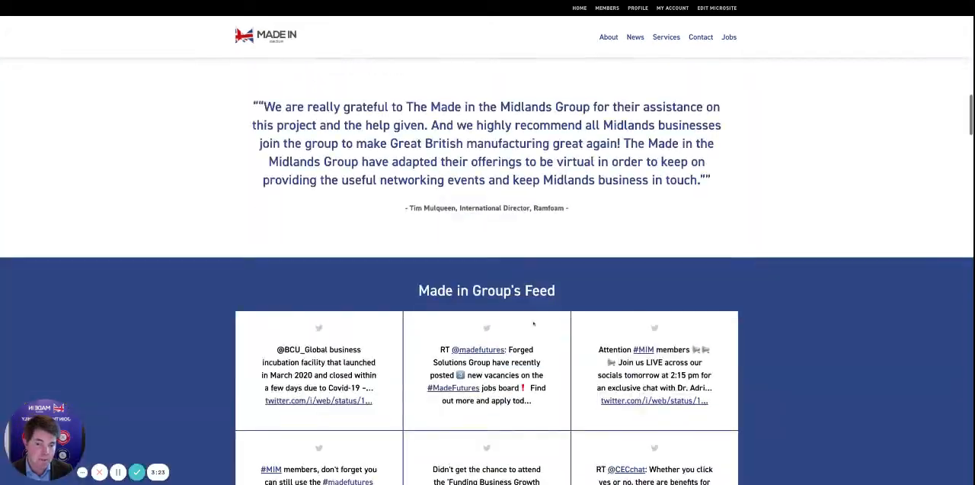
scroll("down", 3)
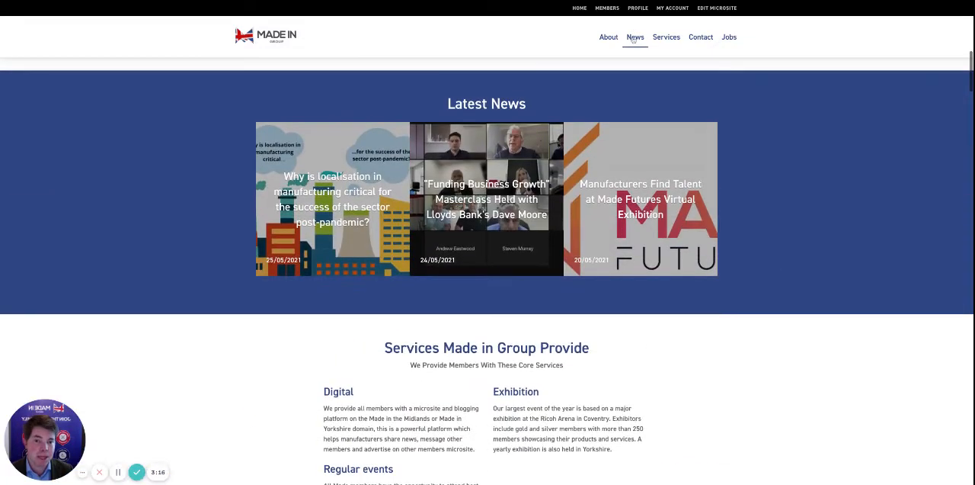
scroll("down", 3)
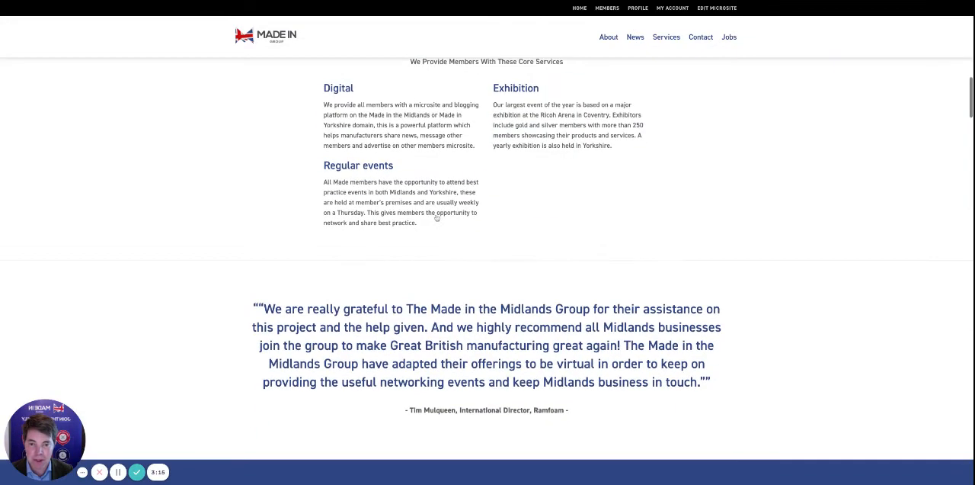
scroll("down", 3)
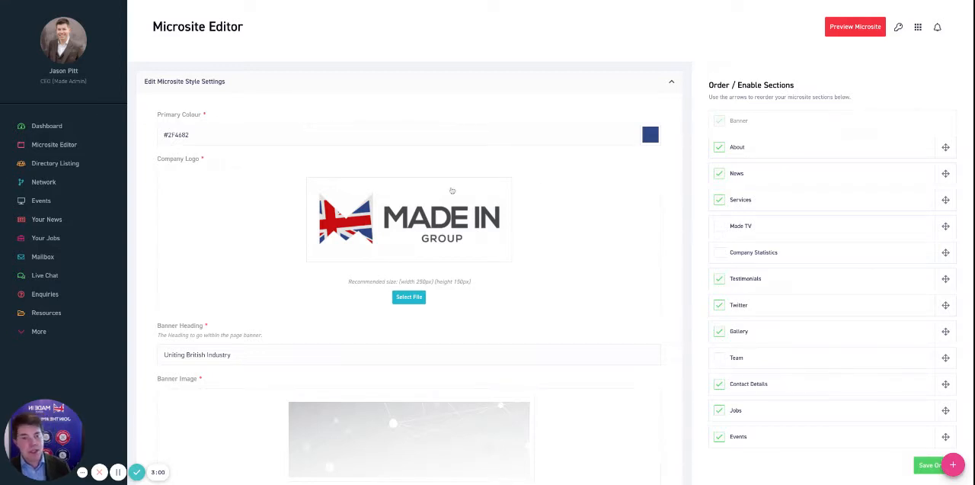
mouse_move(780, 148)
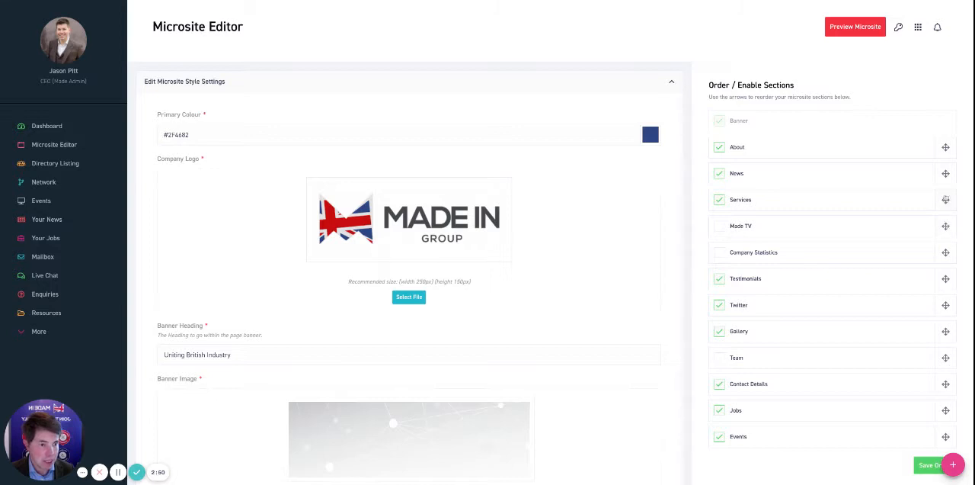
- Move Jobs to the top of the section order and save it
left_click_drag(946, 172, 947, 147)
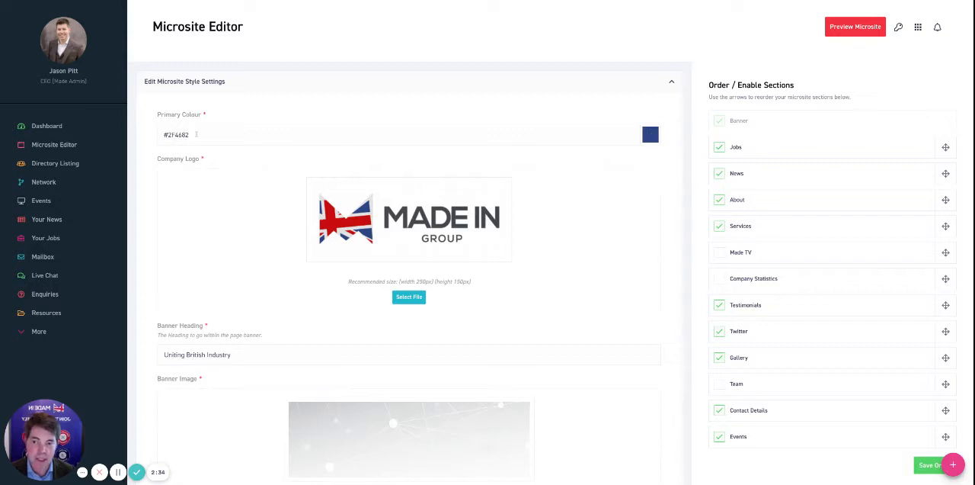
left_click(649, 134)
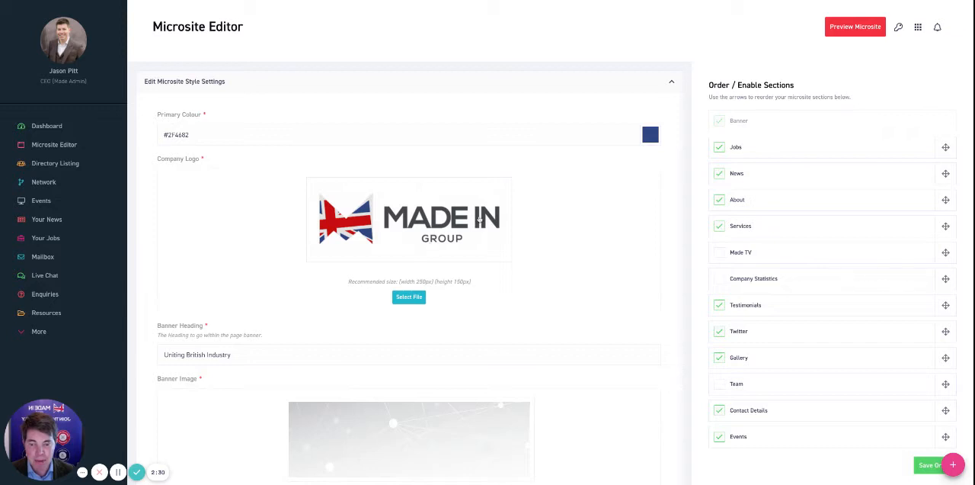
- Expand and collapse the About panel, then view the Made TV settings
scroll("down", 3)
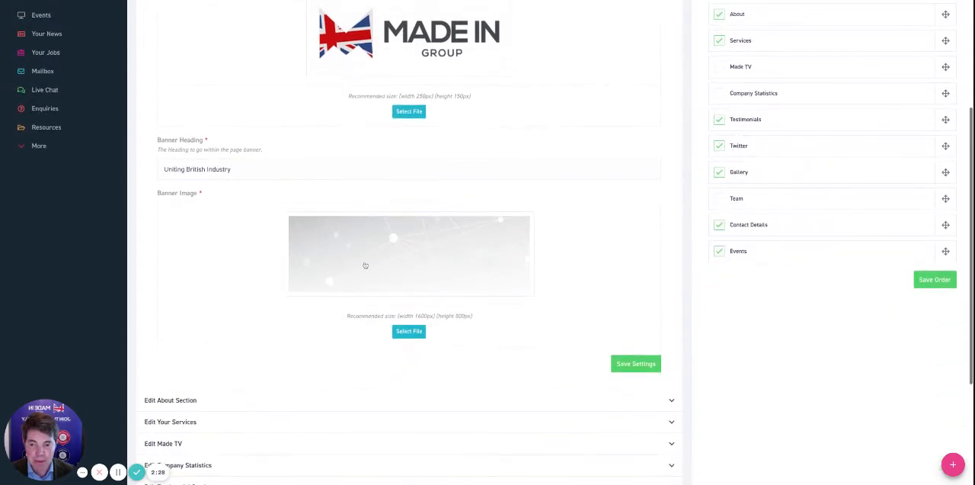
mouse_move(488, 255)
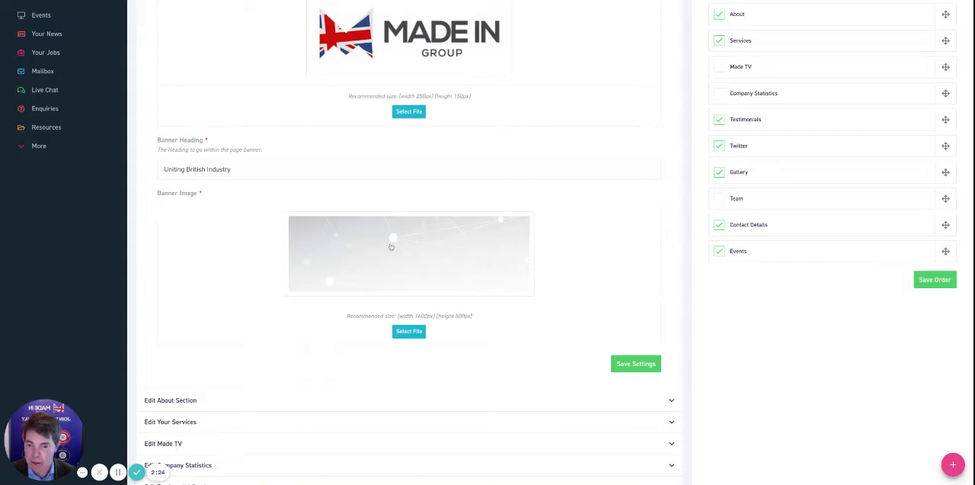
mouse_move(447, 253)
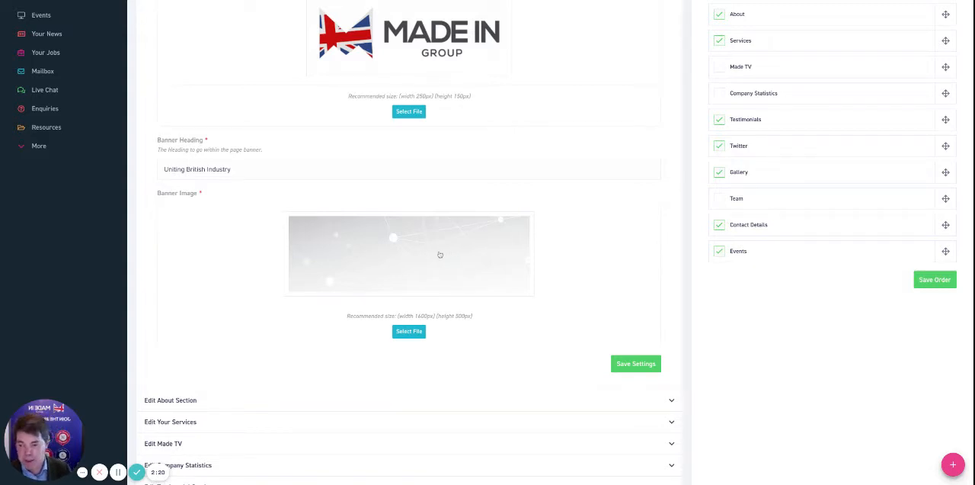
left_click(171, 399)
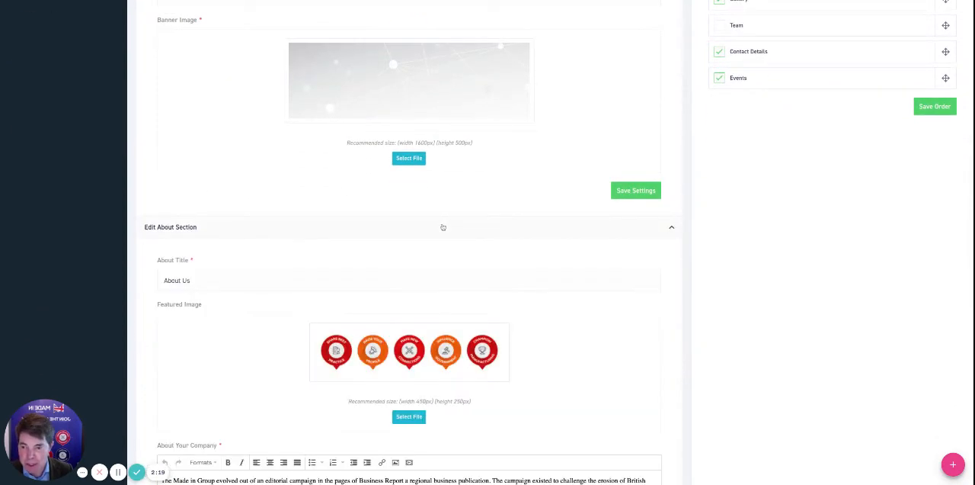
left_click(171, 225)
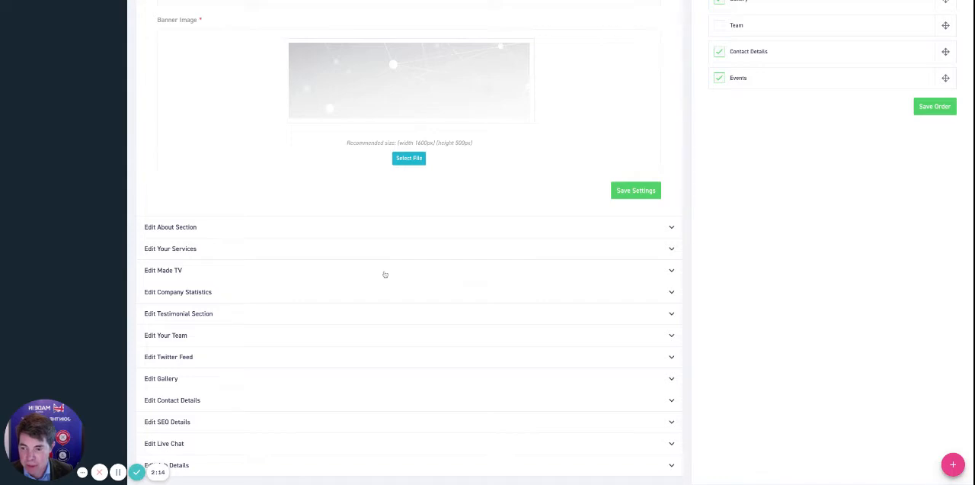
left_click(163, 269)
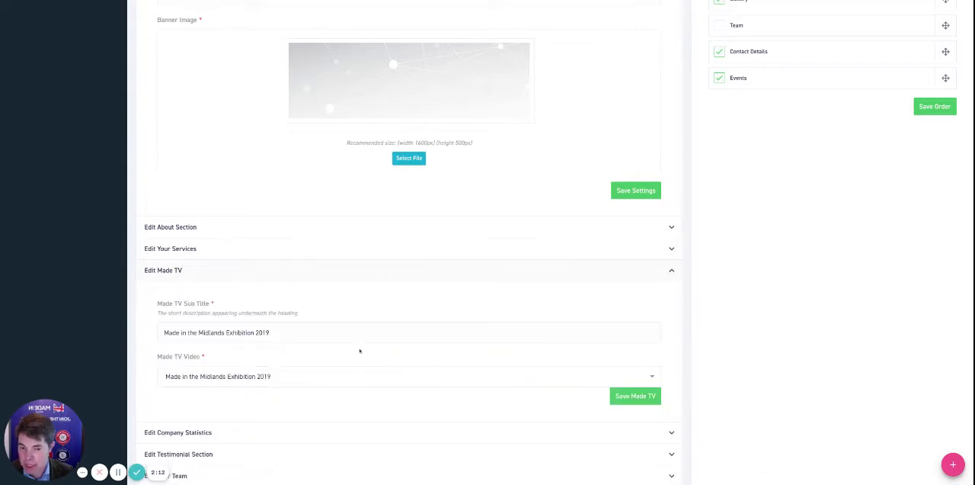
mouse_move(350, 274)
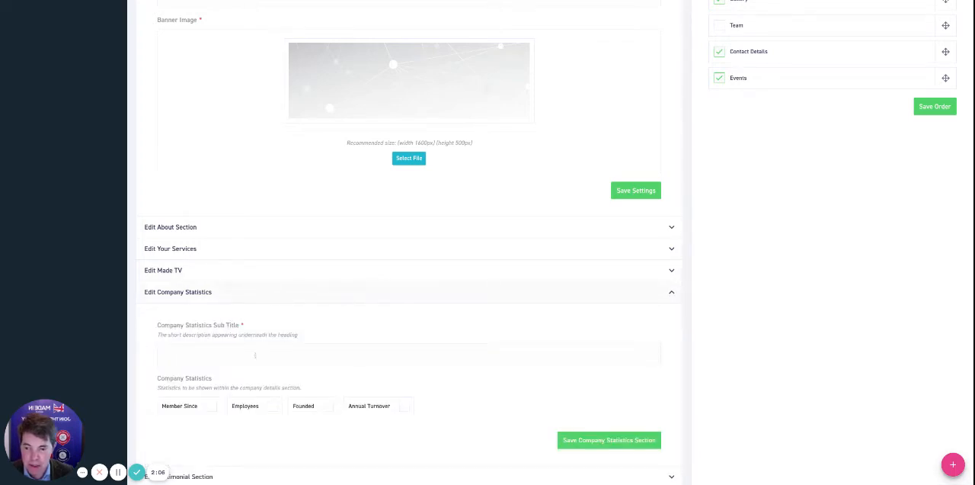
mouse_move(360, 293)
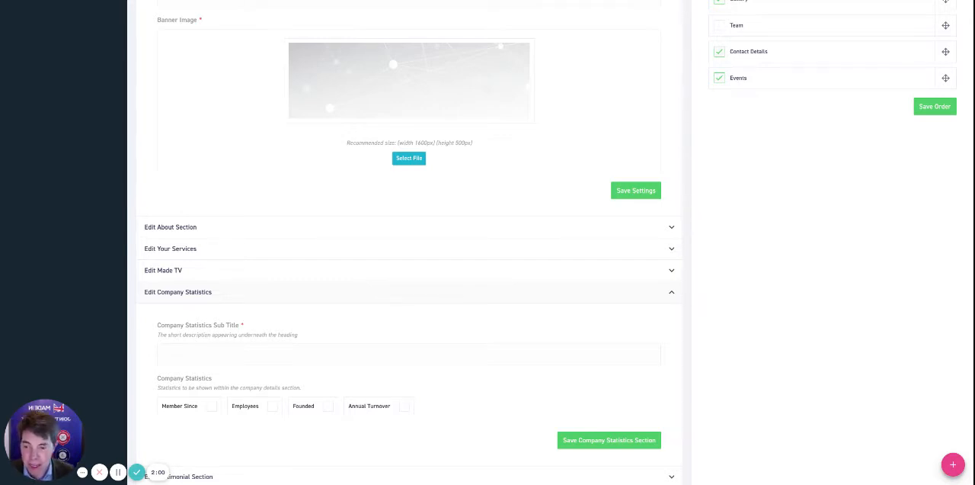
- Close the Company Statistics settings and expand the Twitter Feed settings
left_click(177, 293)
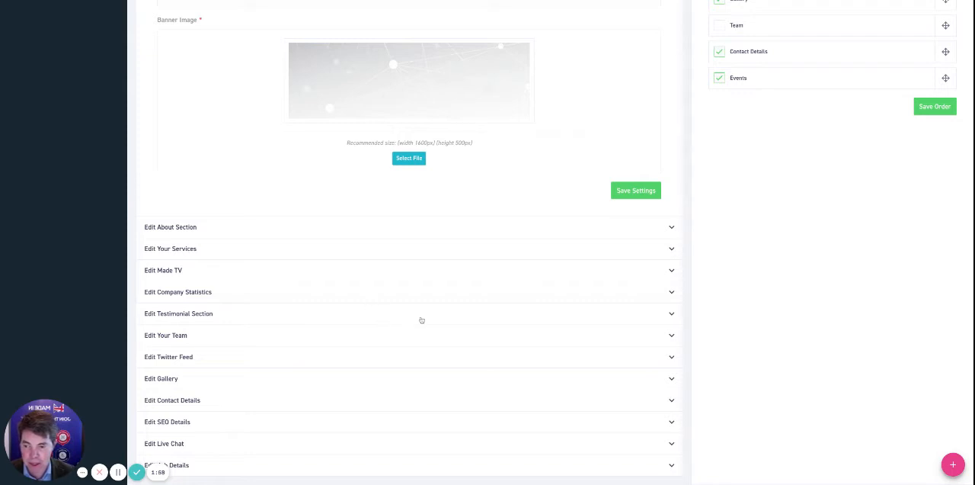
left_click(167, 356)
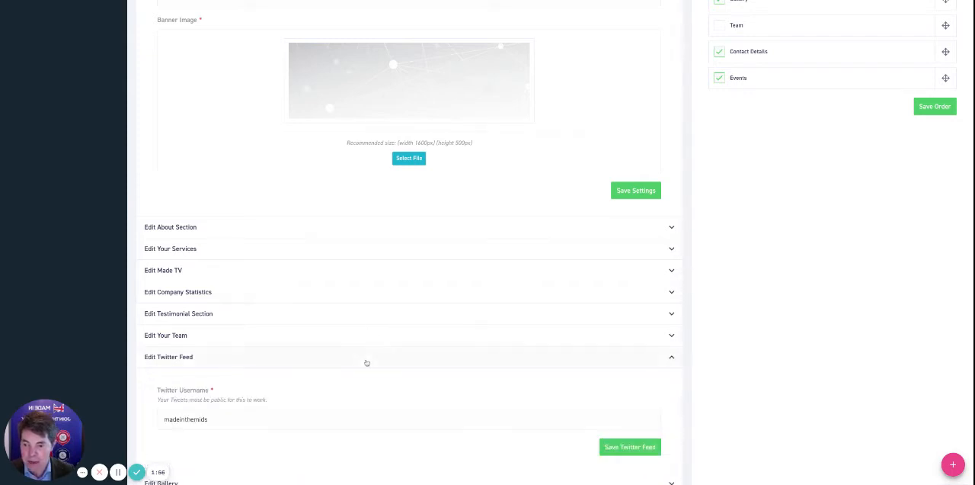
scroll("down", 3)
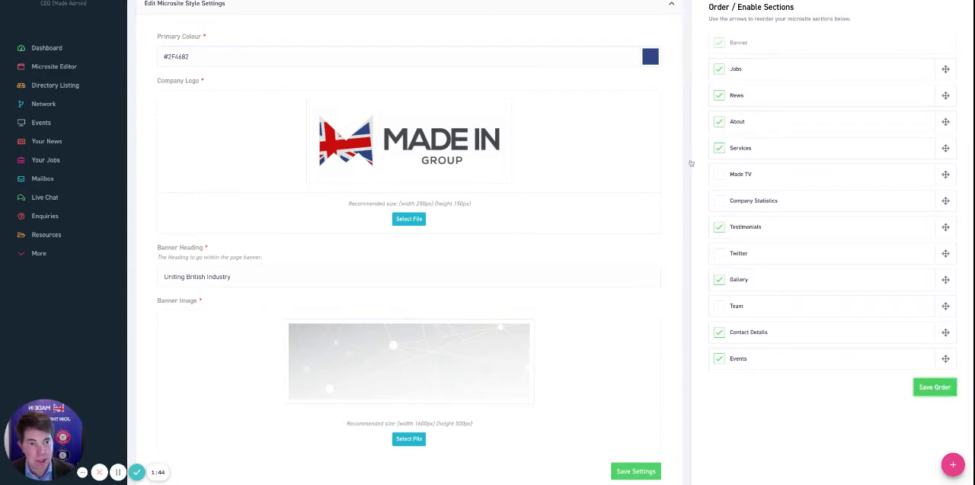
- Save the section order, tick Enable Live Chat and save the live chat setting
left_click(635, 469)
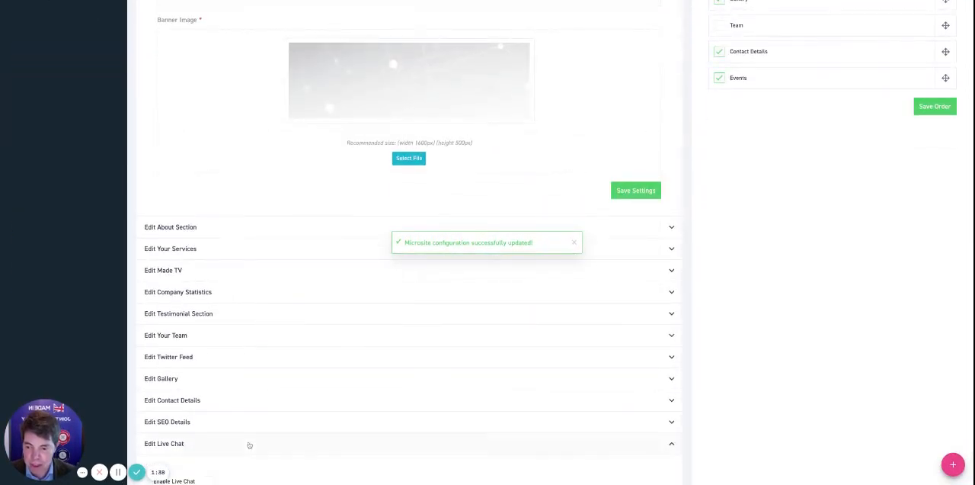
scroll("down", 3)
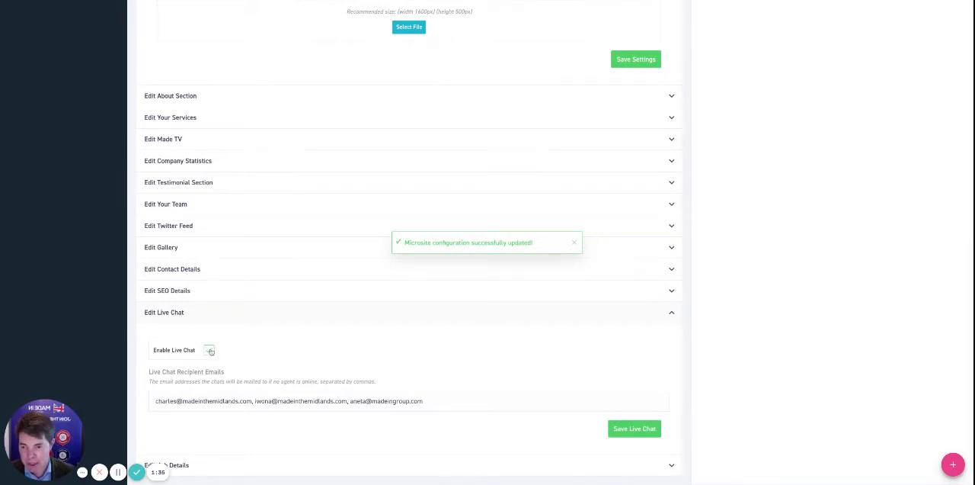
left_click(210, 350)
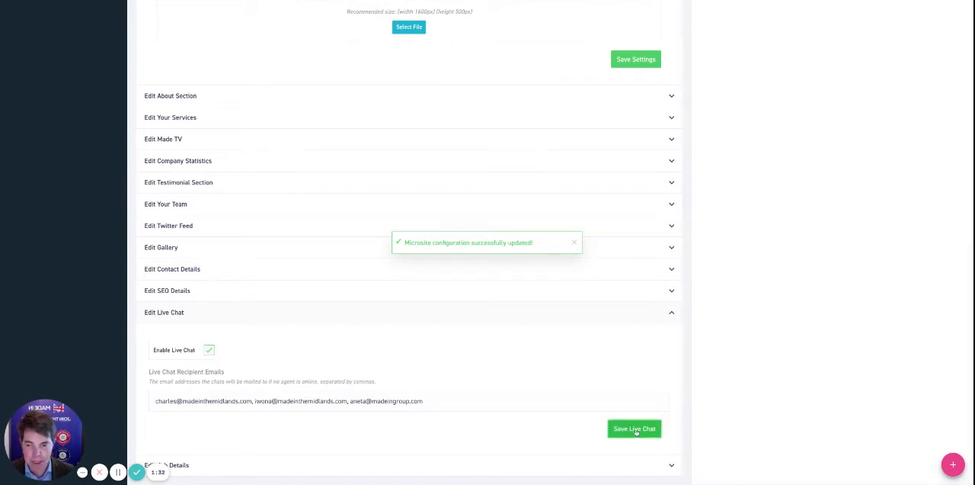
left_click(634, 428)
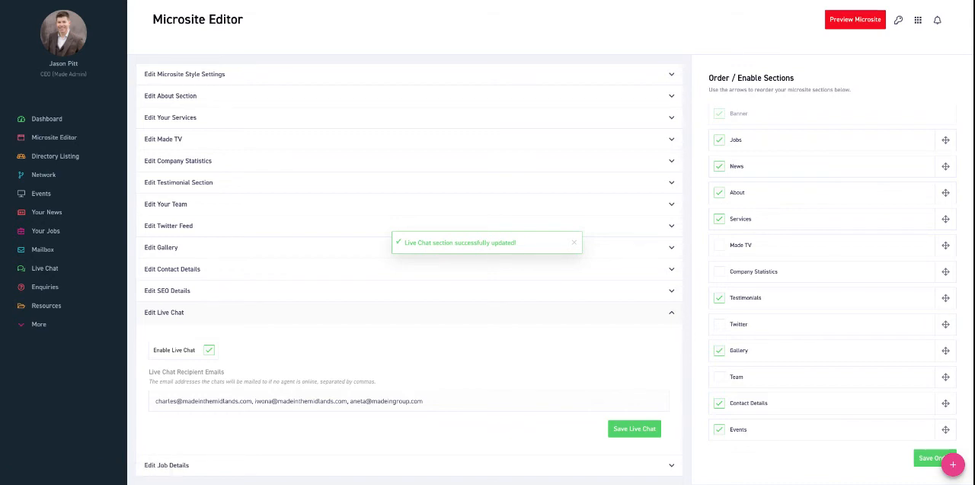
- Preview the microsite with Jobs first, close the live chat window and return to editing
left_click(855, 18)
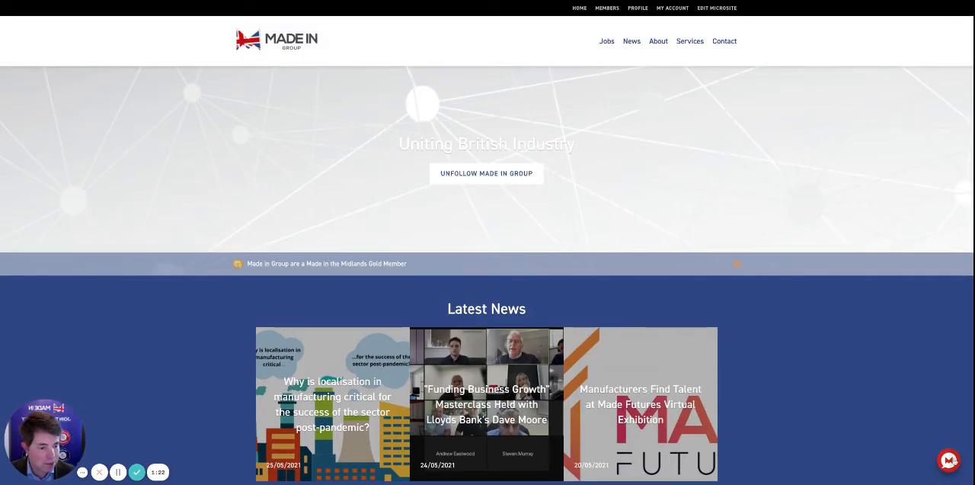
mouse_move(948, 460)
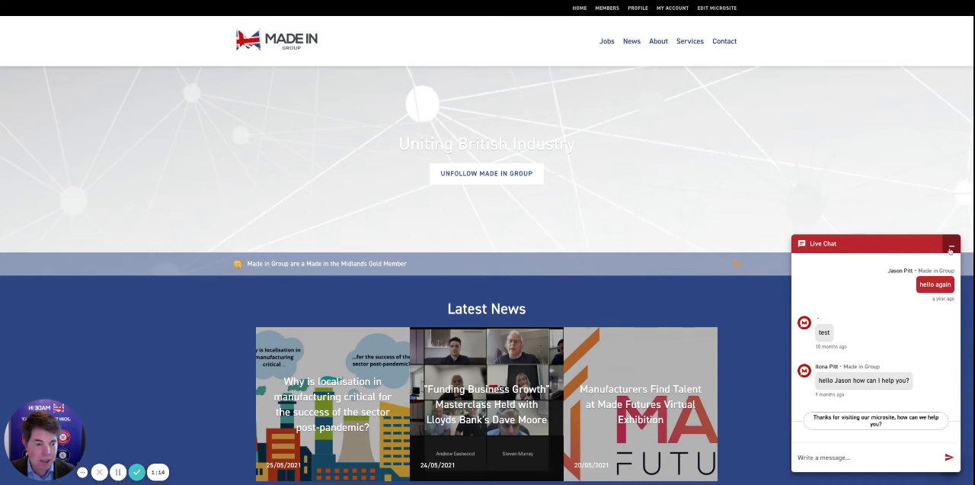
left_click(951, 247)
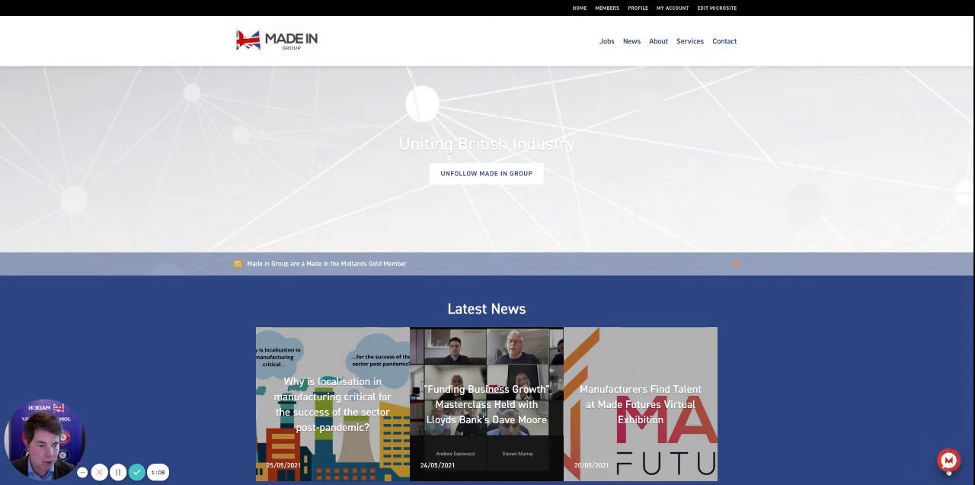
mouse_move(831, 382)
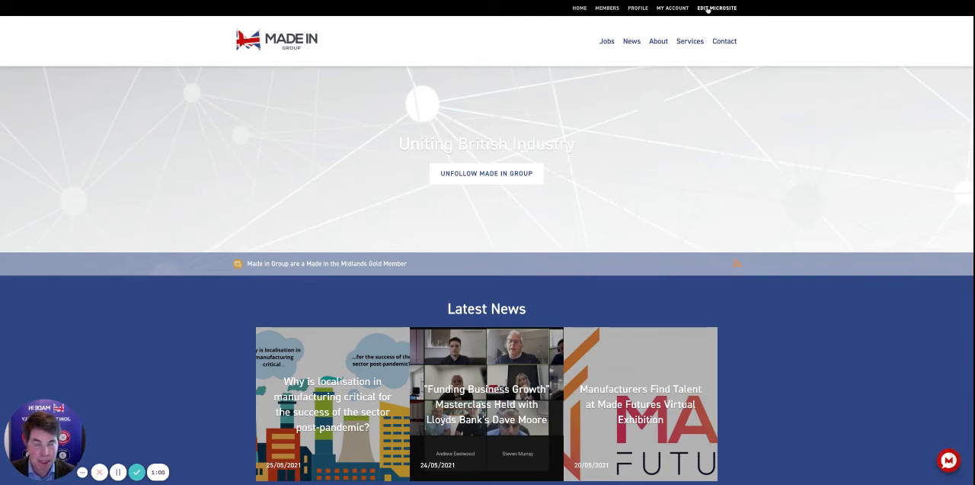
left_click(716, 10)
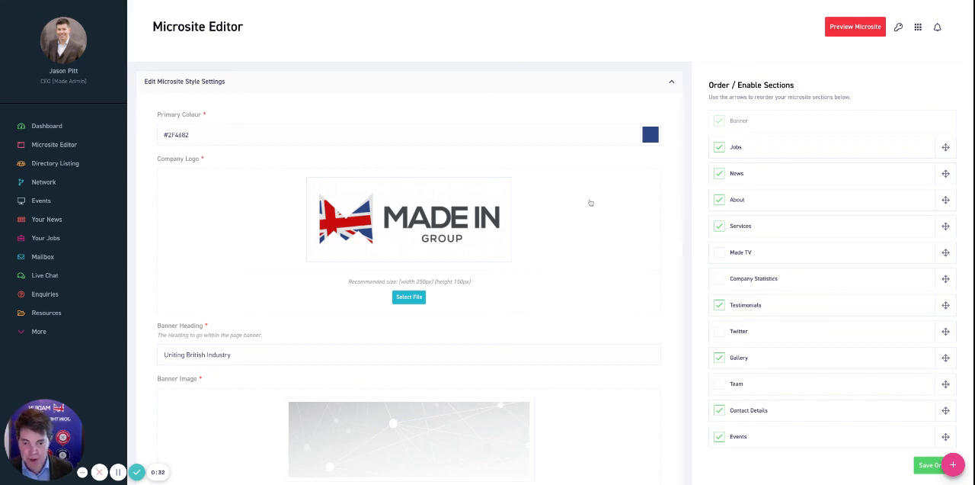
scroll("down", 3)
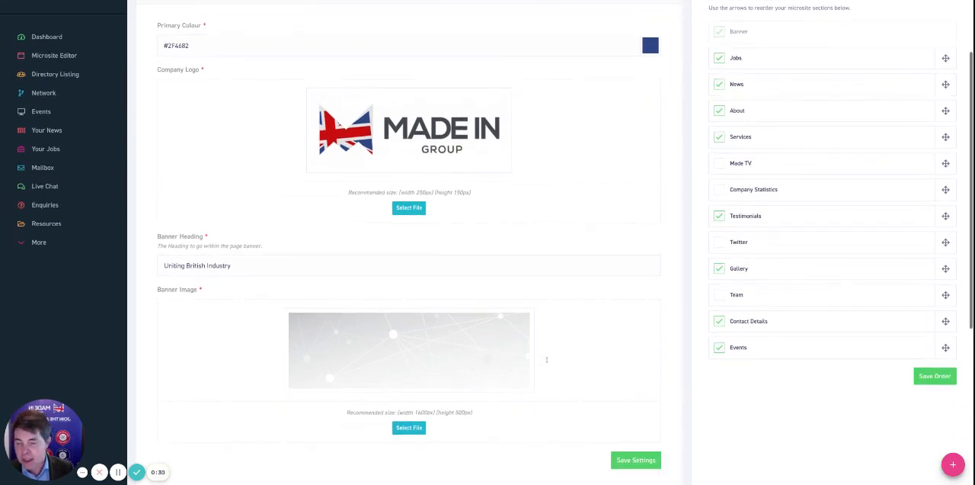
scroll("down", 3)
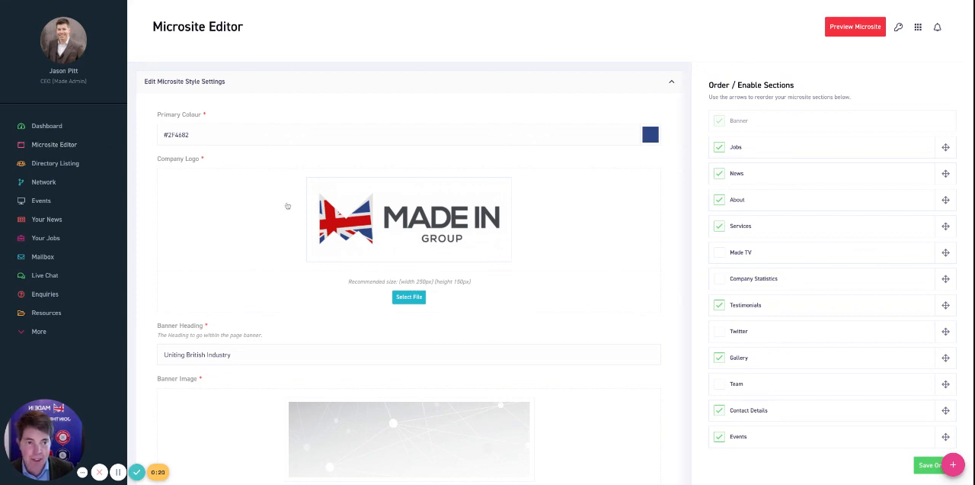
mouse_move(640, 277)
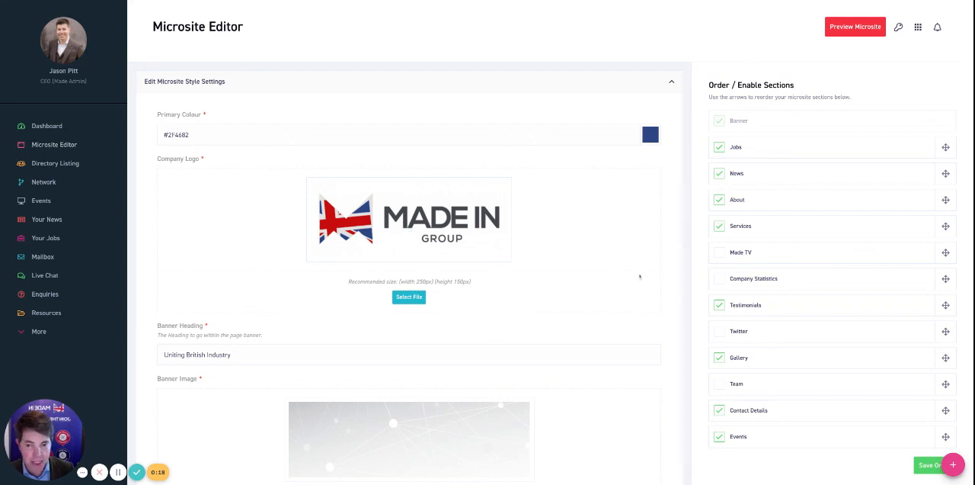